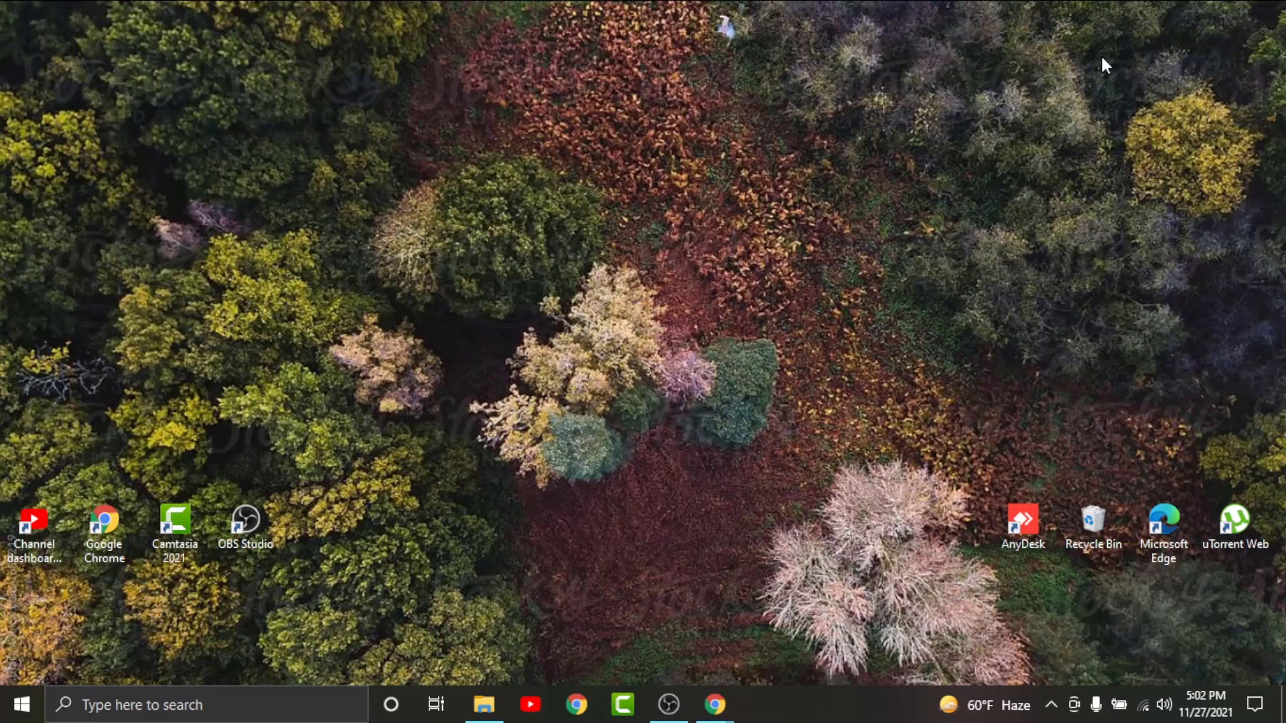
pyautogui.moveTo(714, 704)
pyautogui.write('h')
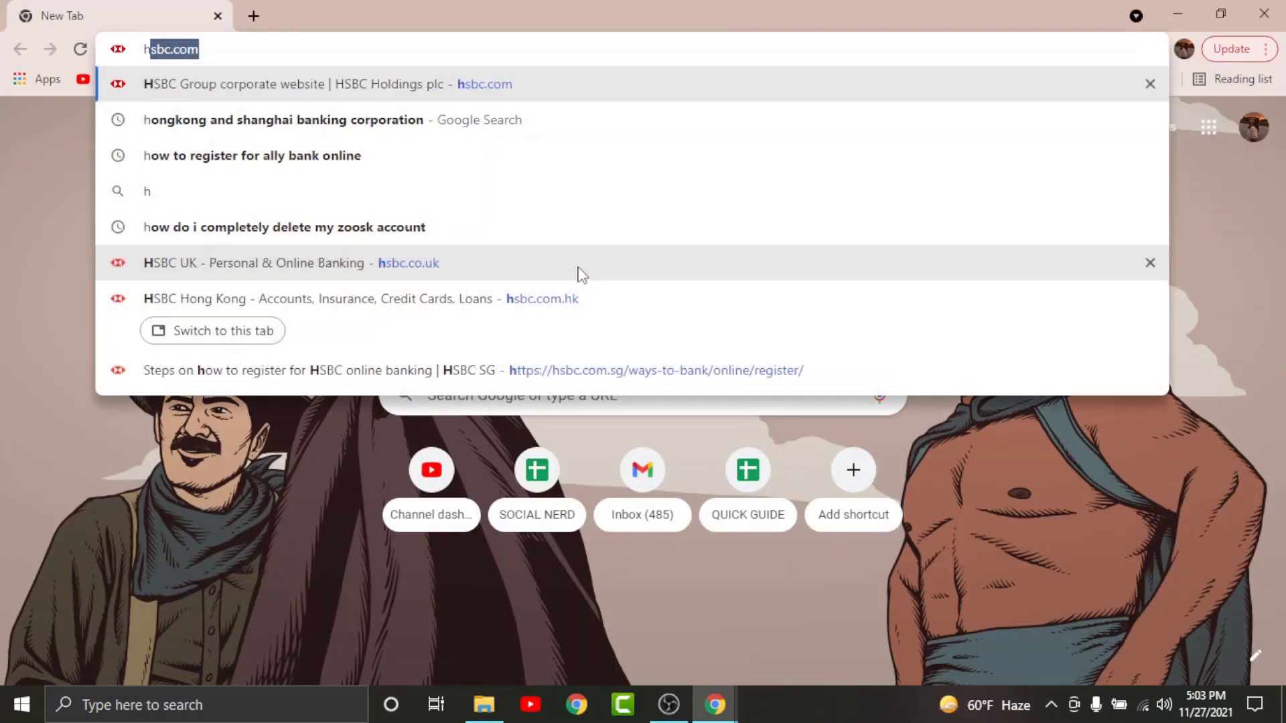
# Reach the HSBC Online Banking log-on page from the HSBC Hong Kong homepage's Log on menu.
pyautogui.click(360, 298)
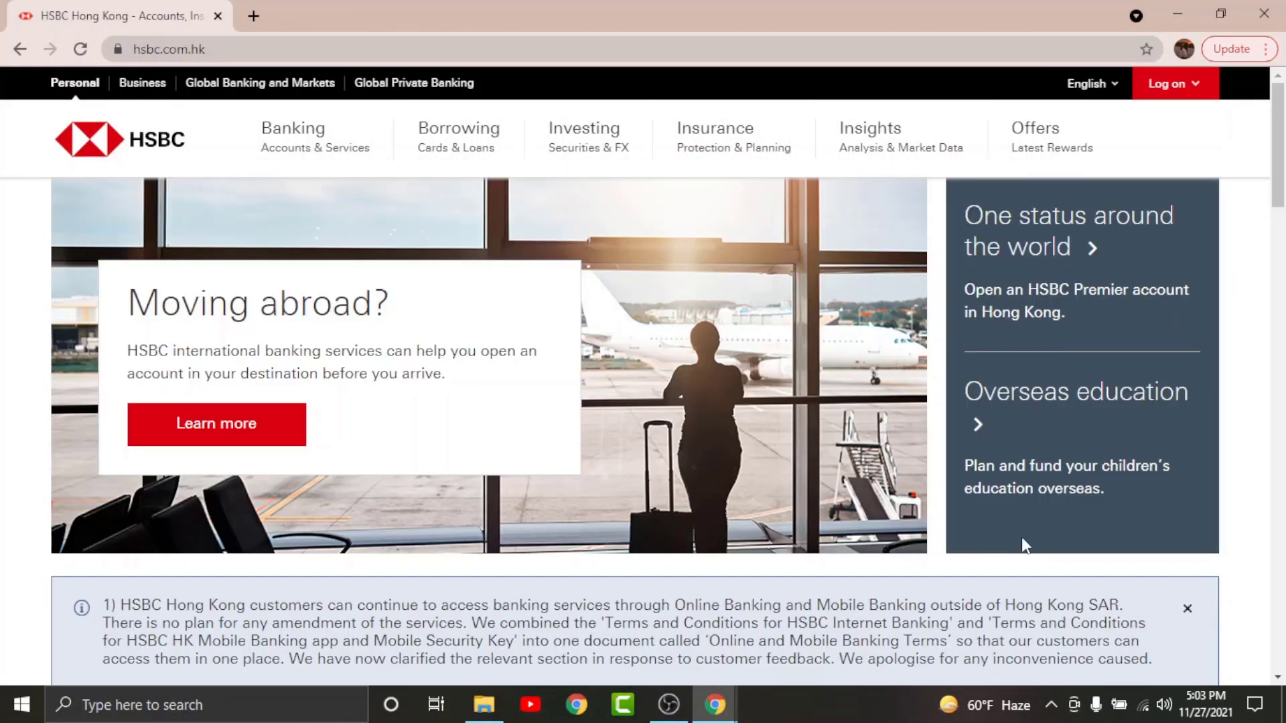
pyautogui.click(1171, 83)
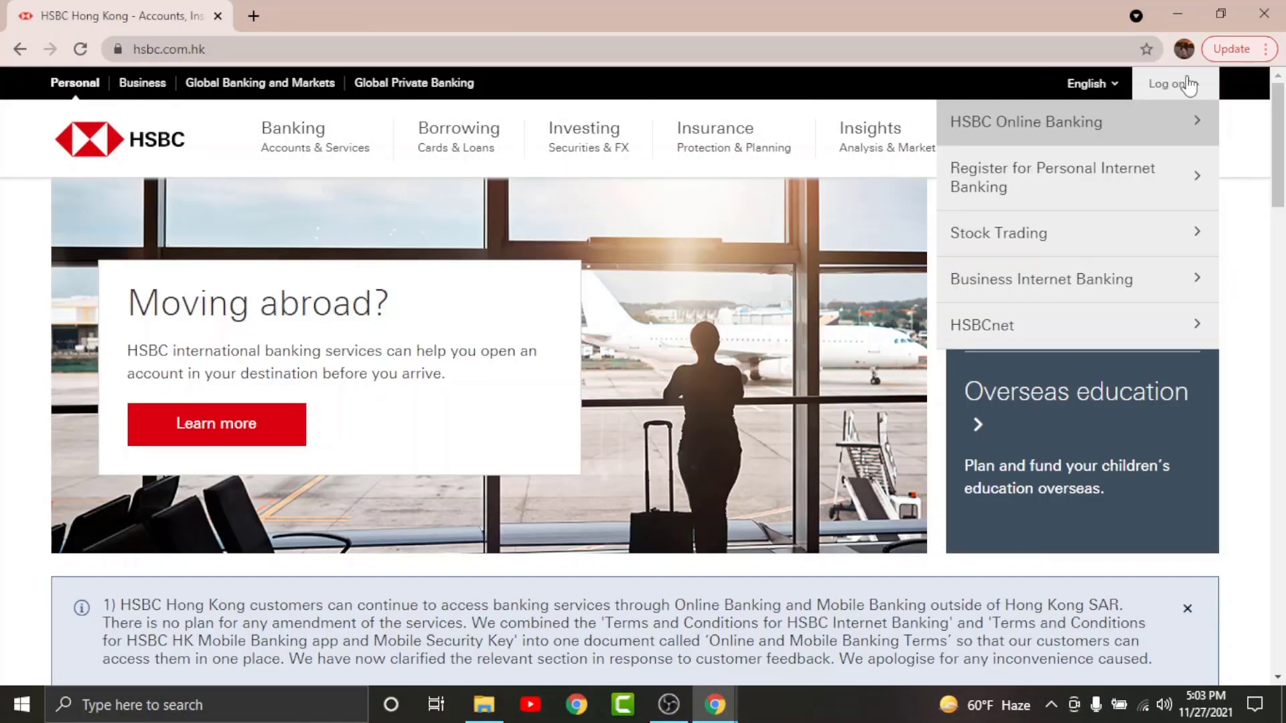
pyautogui.moveTo(1024, 136)
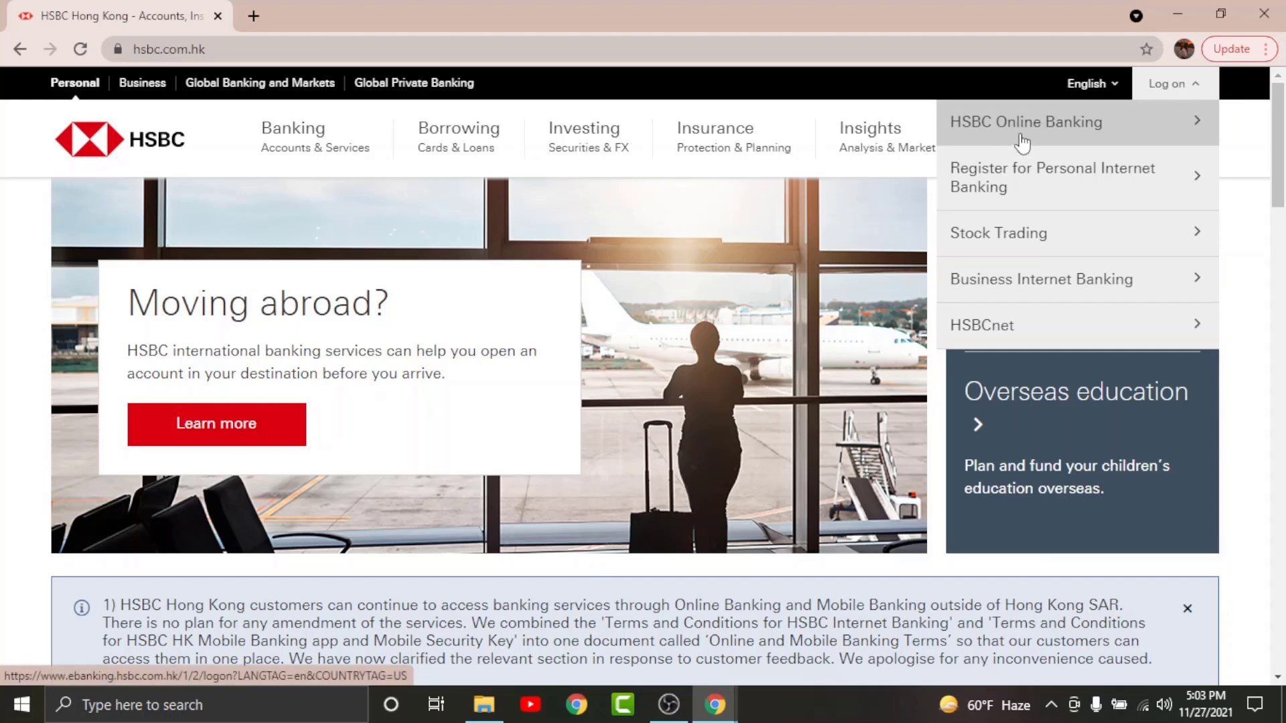
pyautogui.click(1025, 122)
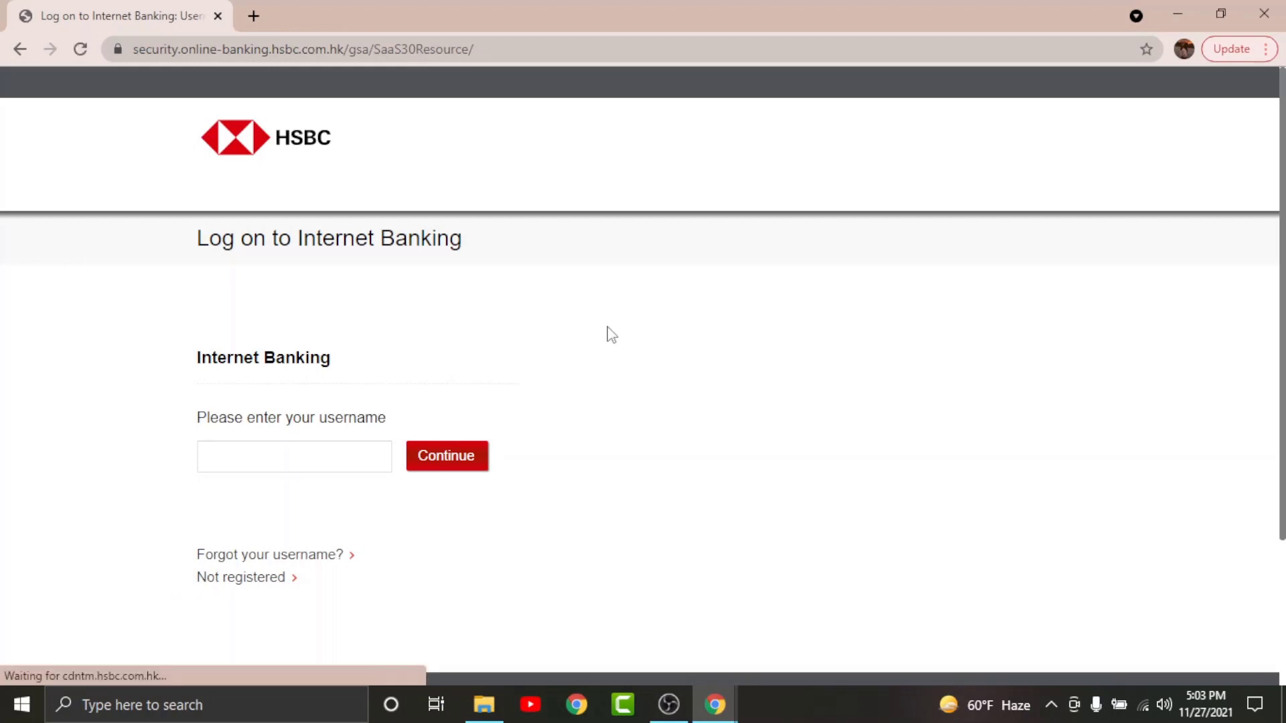
pyautogui.moveTo(441, 419)
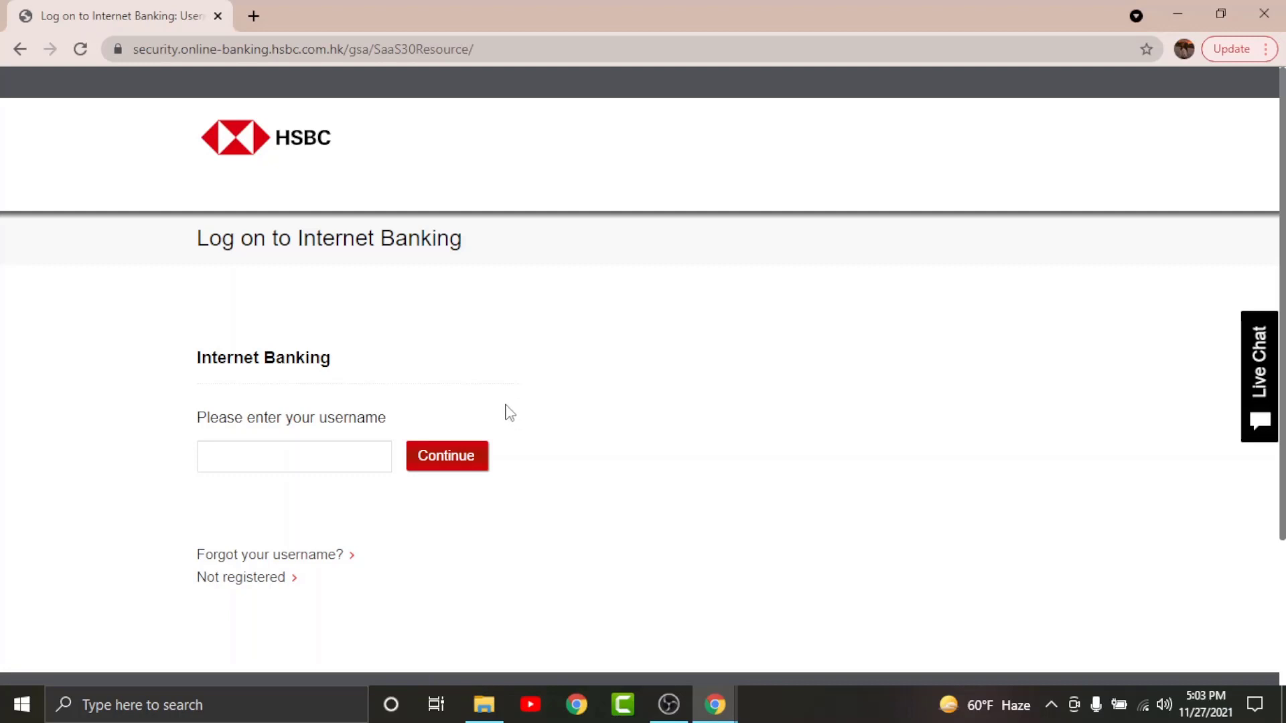
# Focus the username field on the 'Log on to Internet Banking' page once it loads.
pyautogui.click(293, 457)
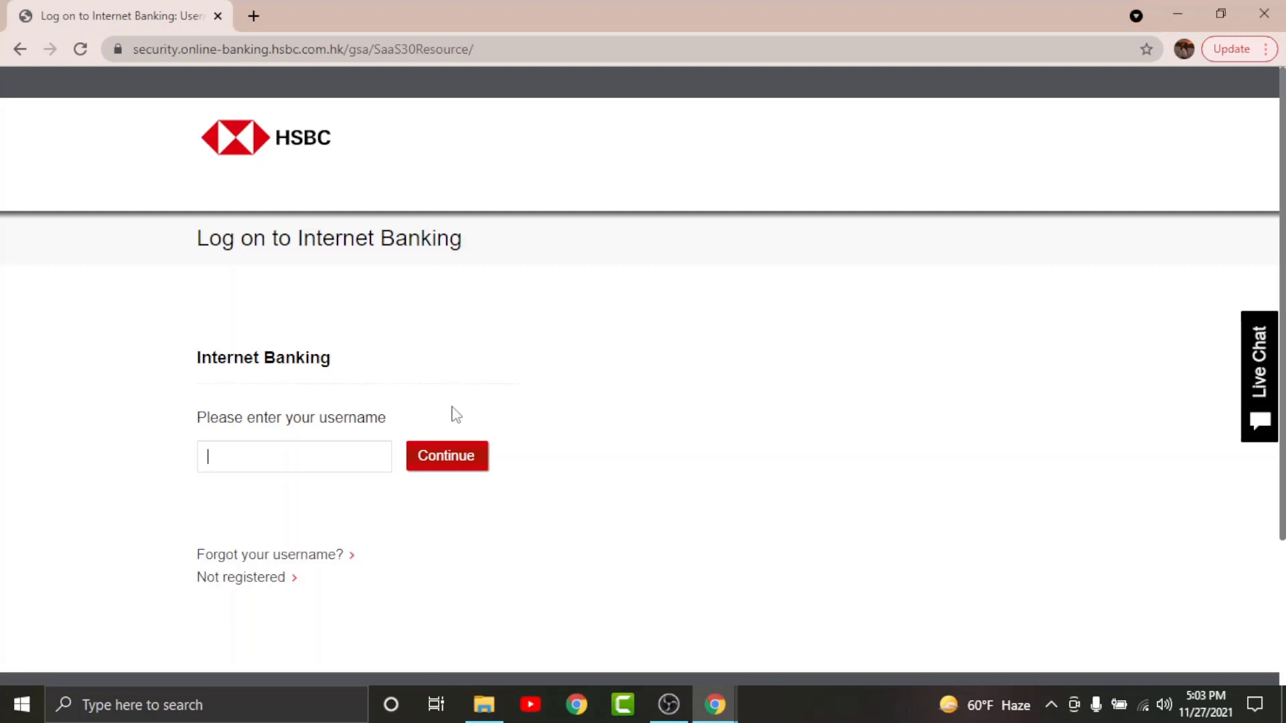
pyautogui.moveTo(549, 449)
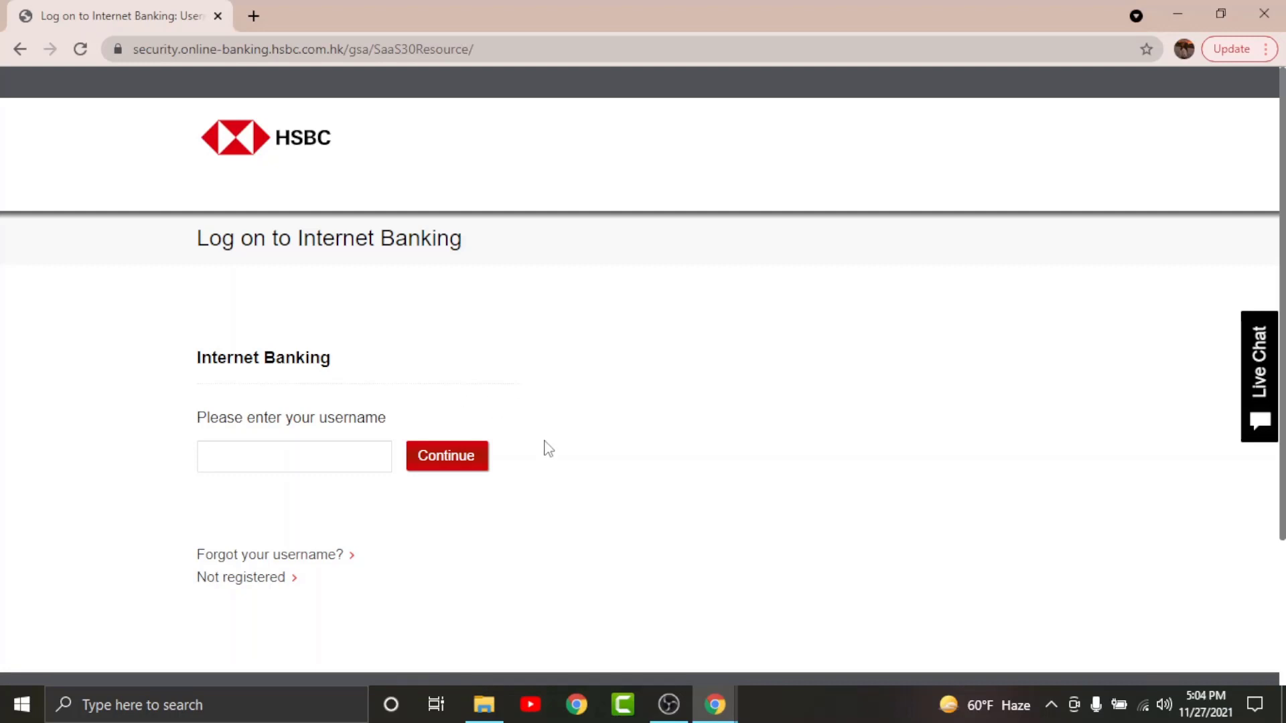
pyautogui.moveTo(306, 546)
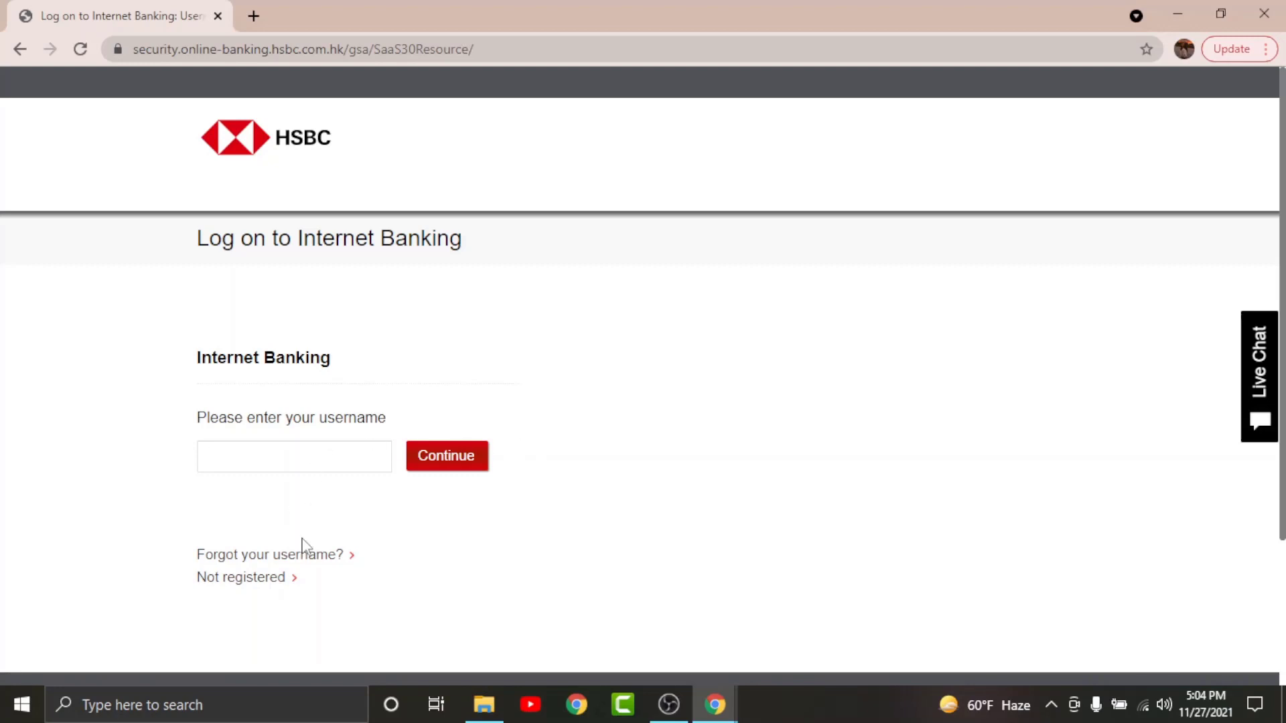
pyautogui.moveTo(240, 576)
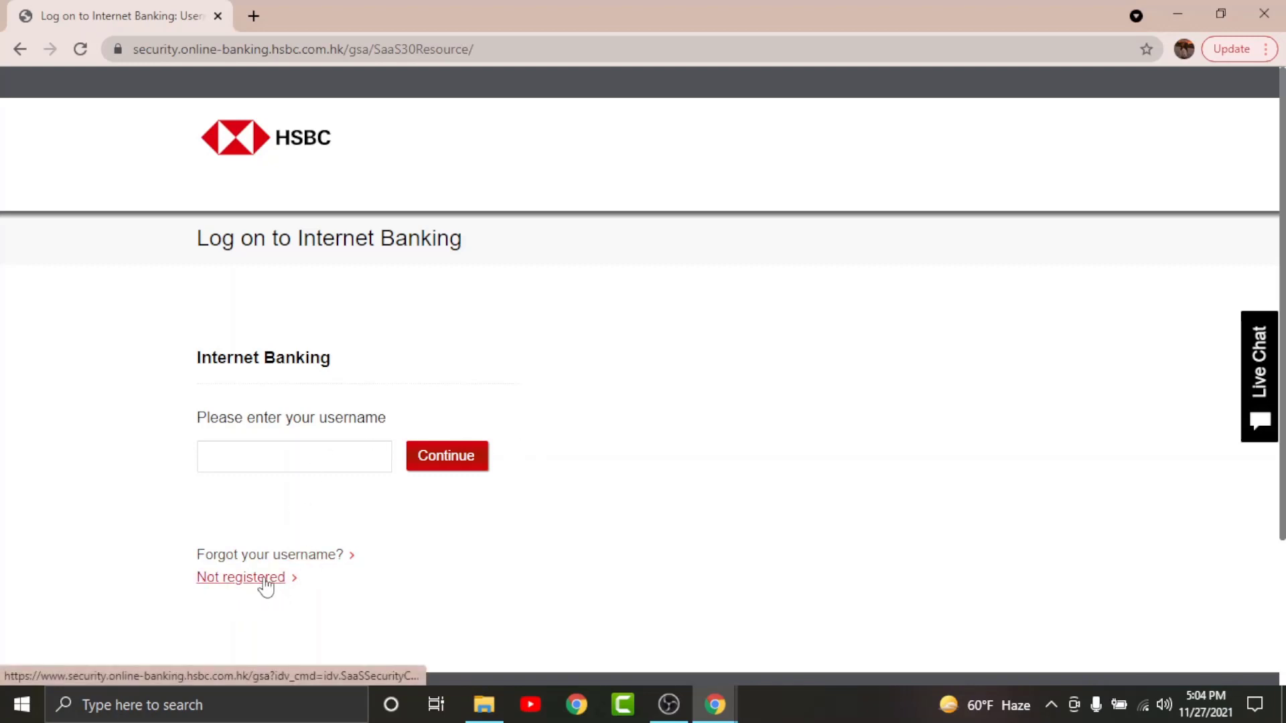
pyautogui.click(293, 457)
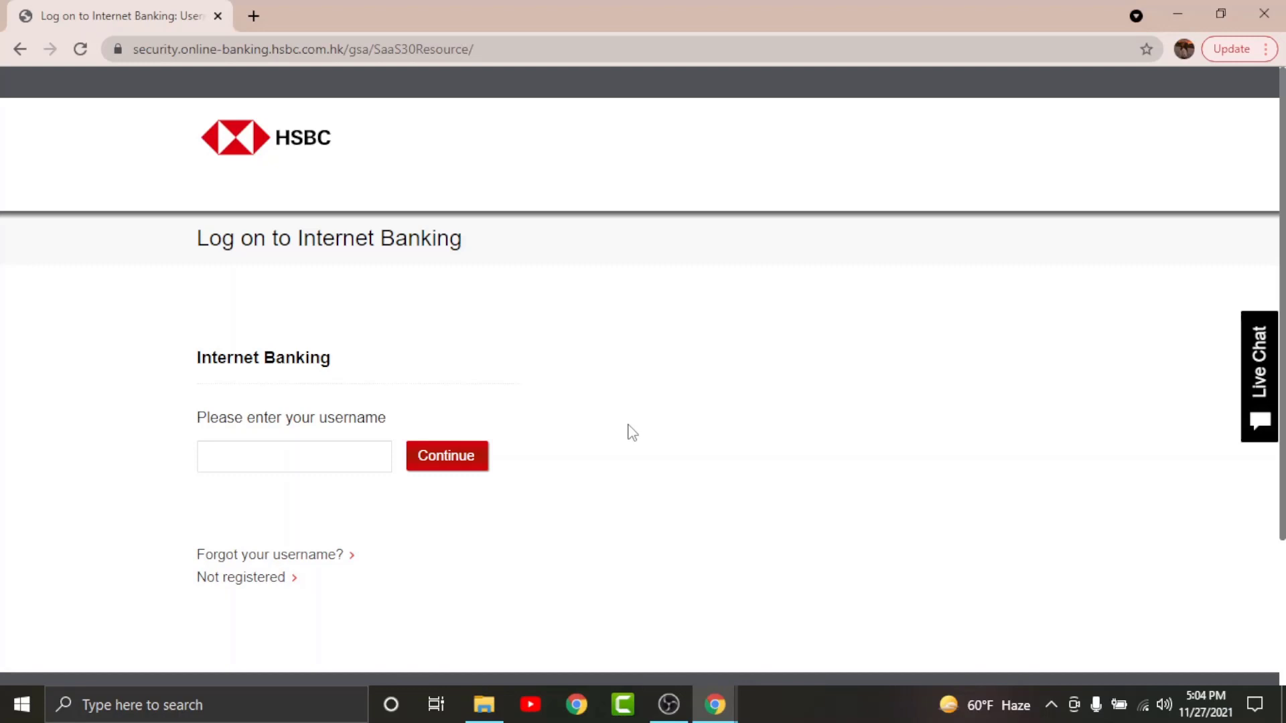
pyautogui.click(294, 455)
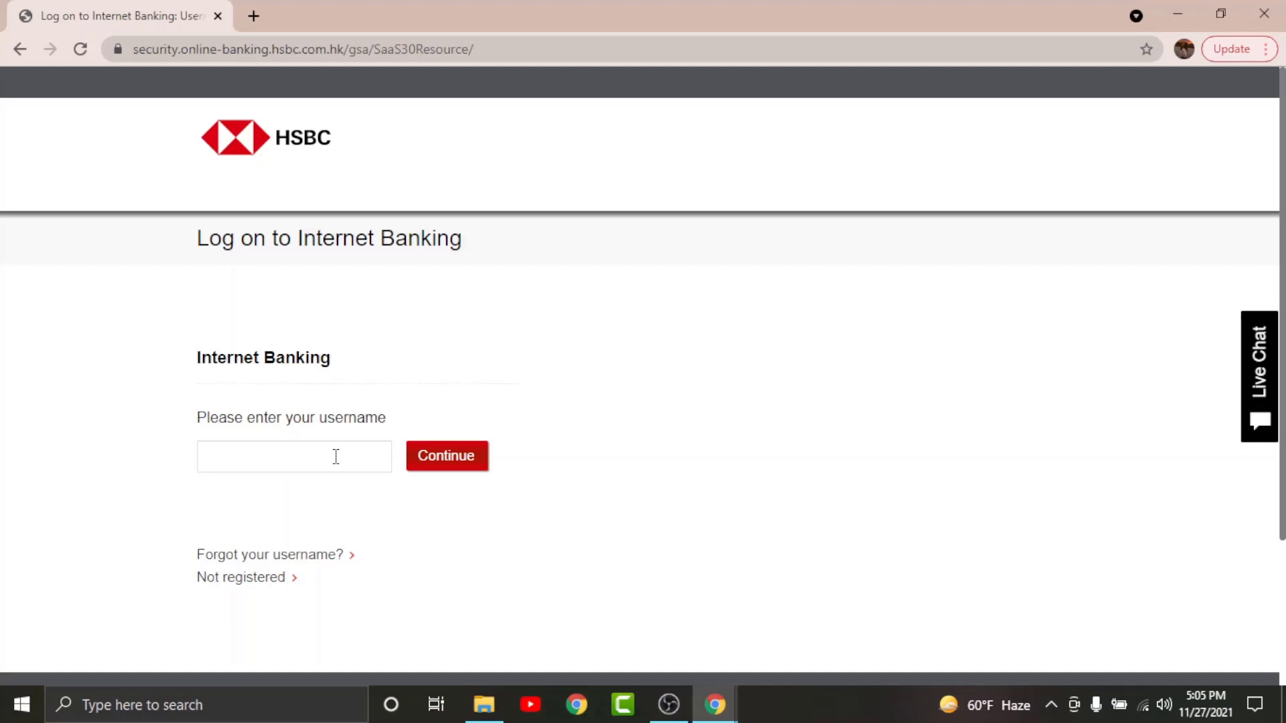
pyautogui.click(293, 457)
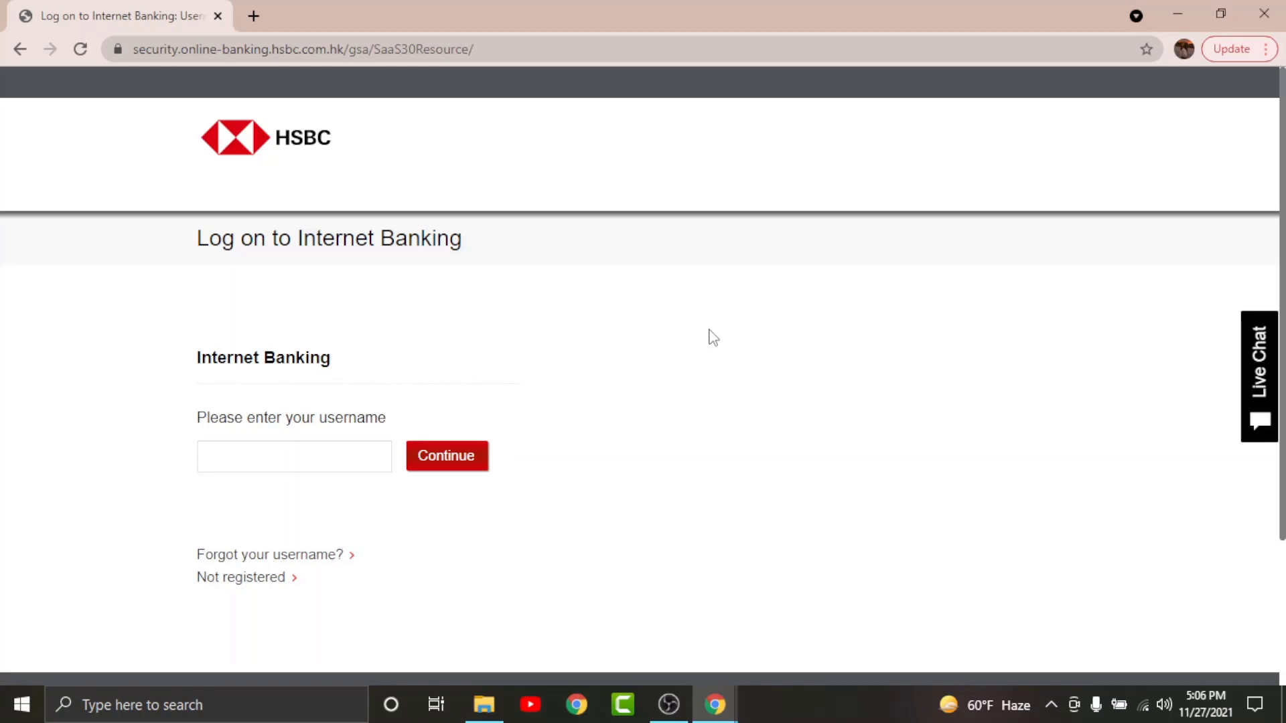
pyautogui.moveTo(923, 214)
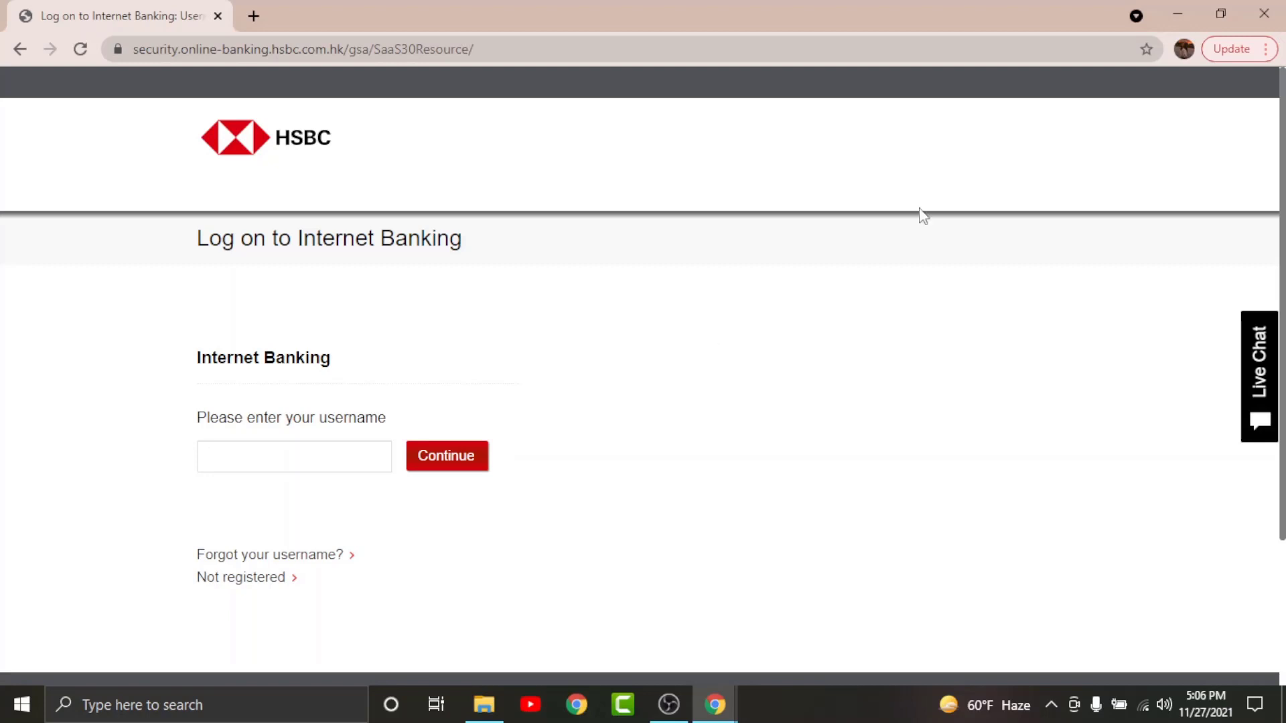